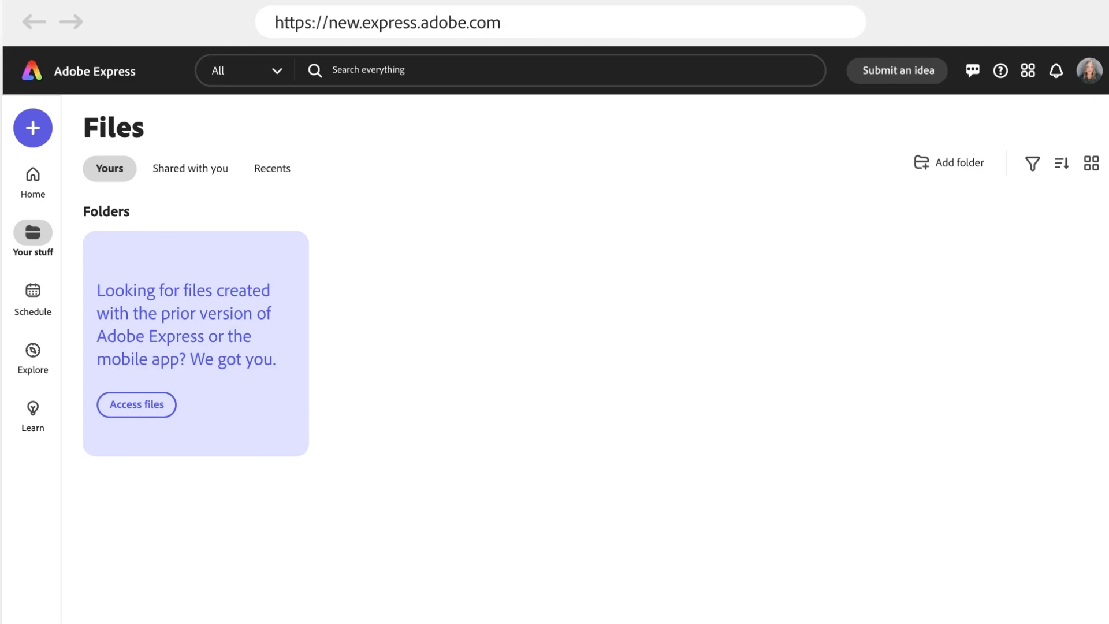
- Access the files made with the prior Express version, listing Taco truck, Invitation and Rewind event
click(136, 404)
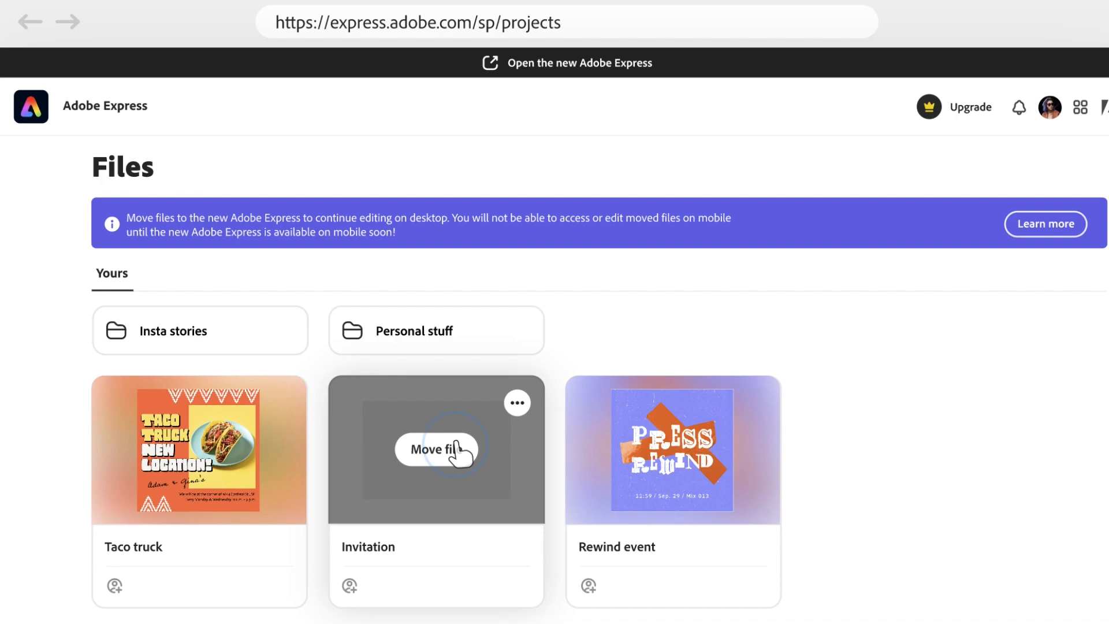
- Move the Invitation project and convert it for desktop, keeping the original in Originals
click(437, 449)
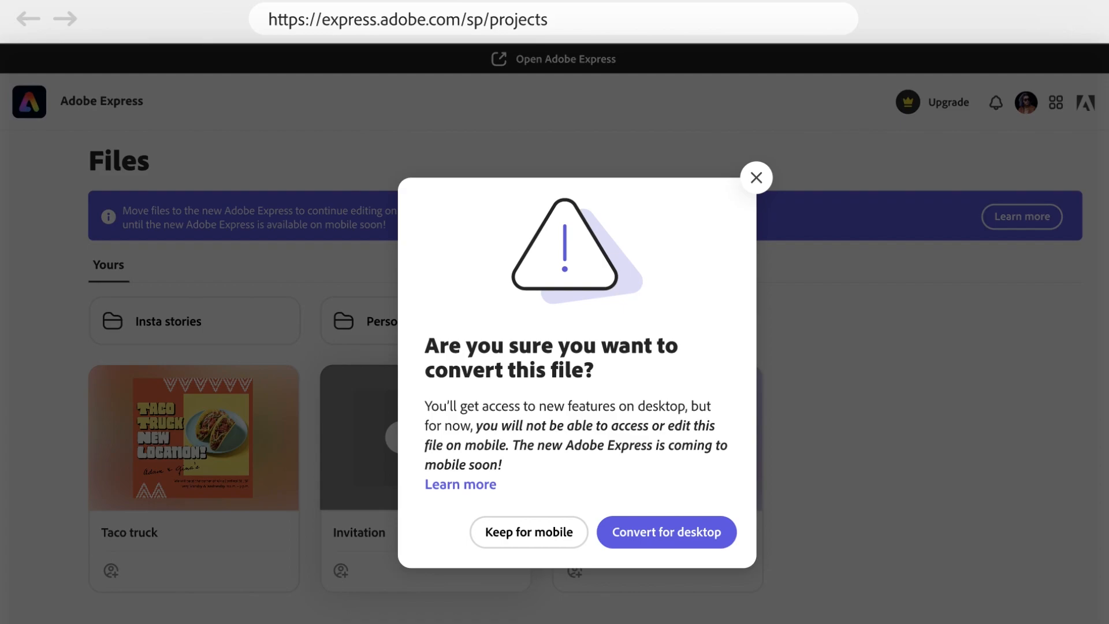
click(666, 531)
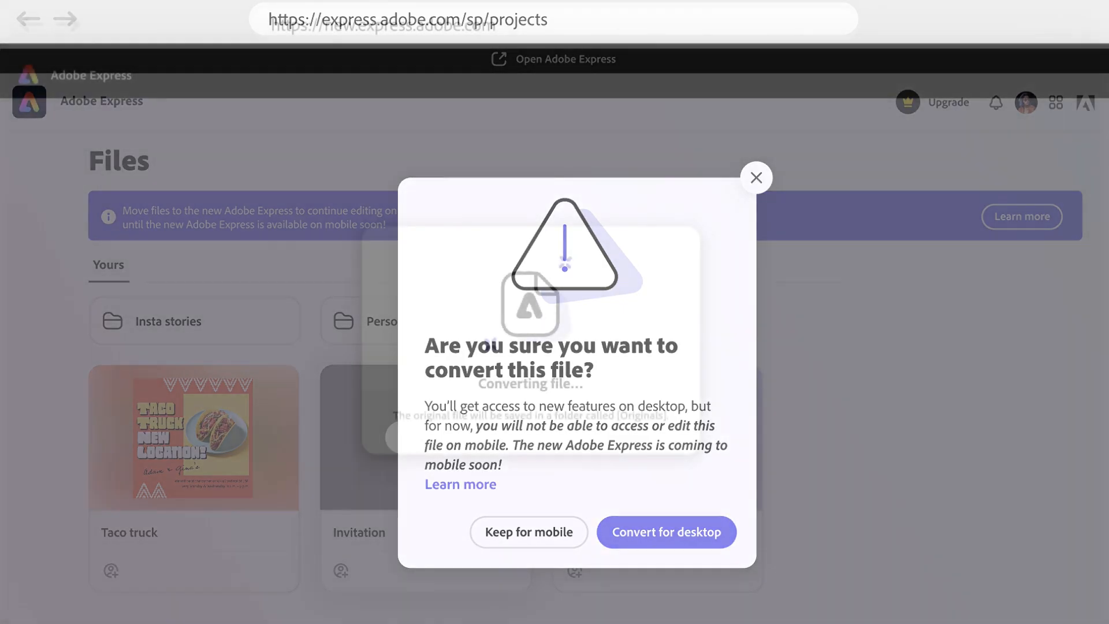
click(666, 531)
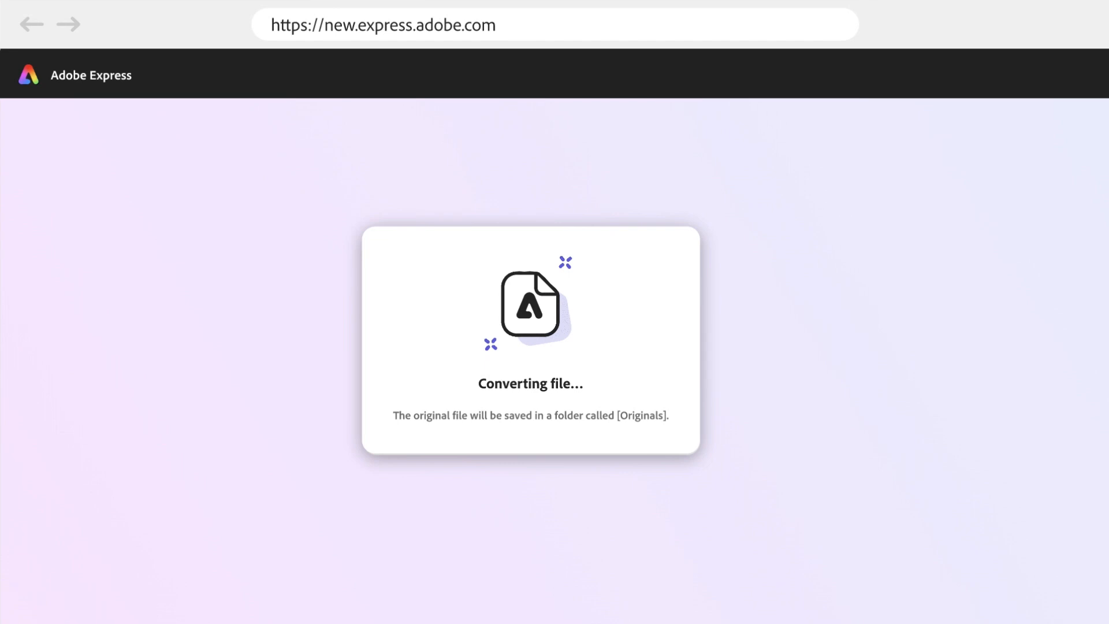